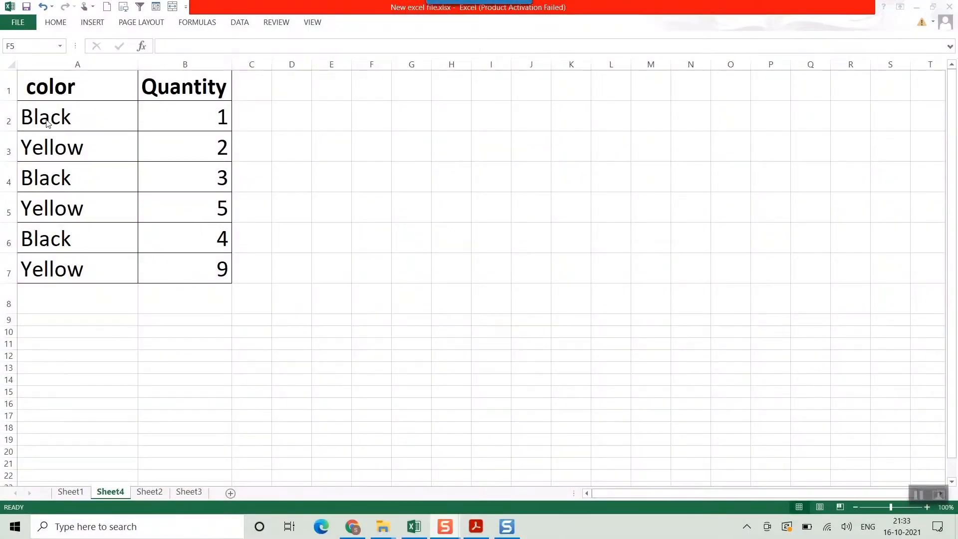
mouse_move(89, 218)
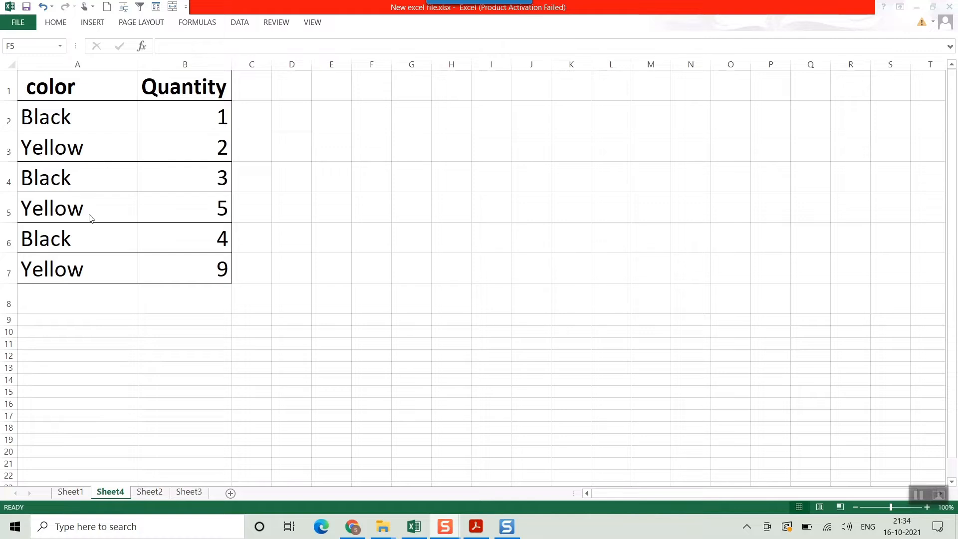
mouse_move(89, 158)
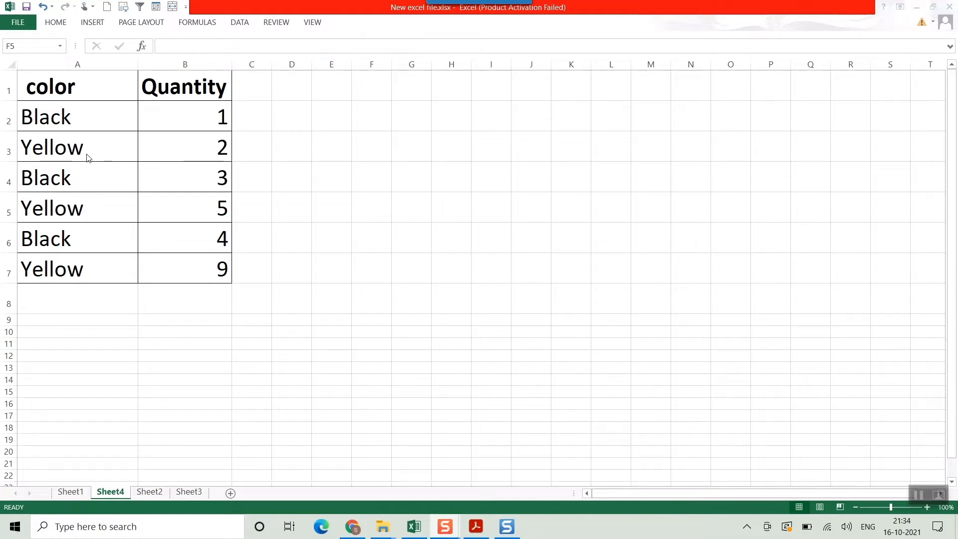
mouse_move(45, 135)
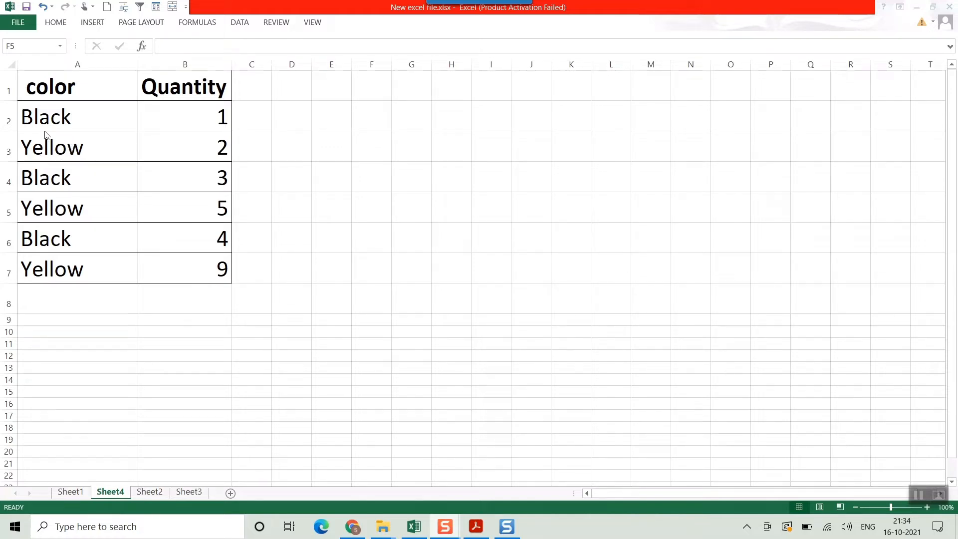
mouse_move(324, 127)
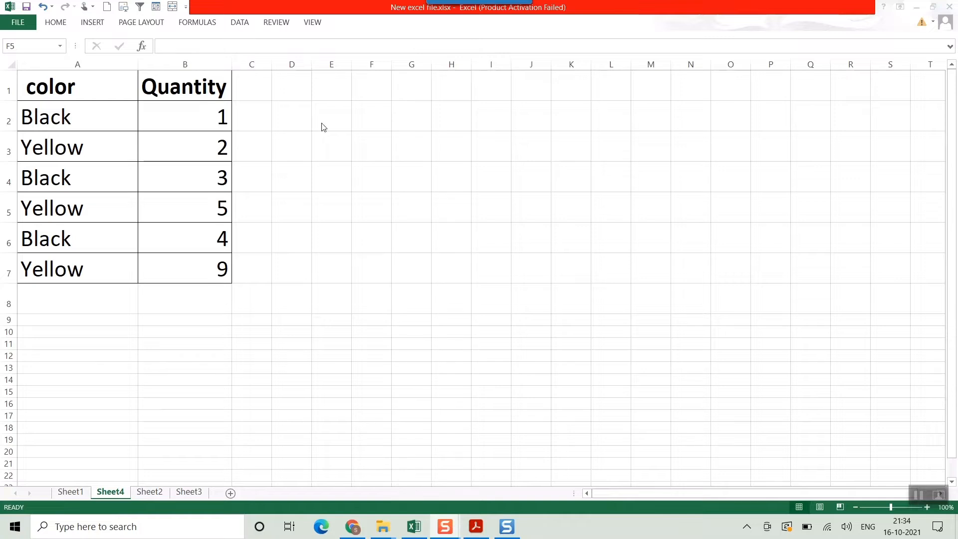
mouse_move(83, 187)
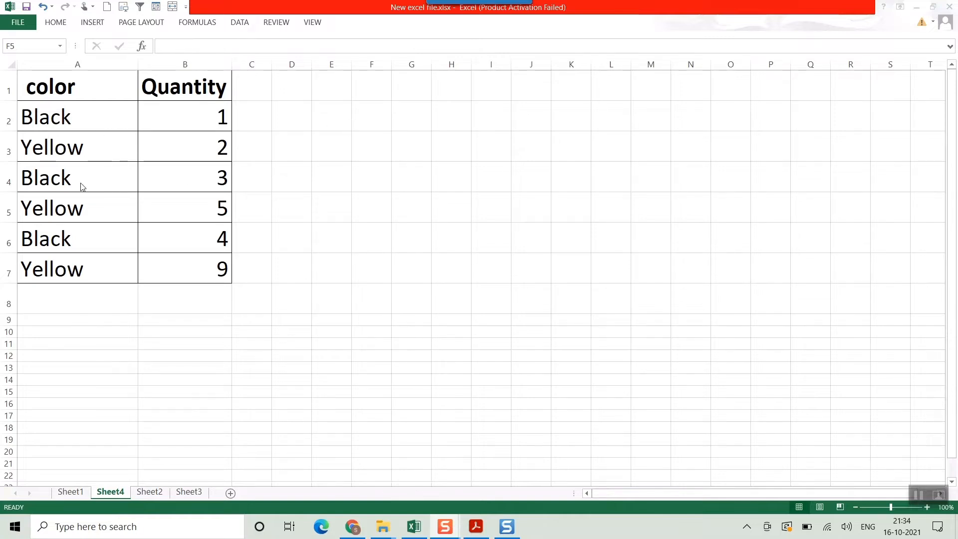
mouse_move(64, 152)
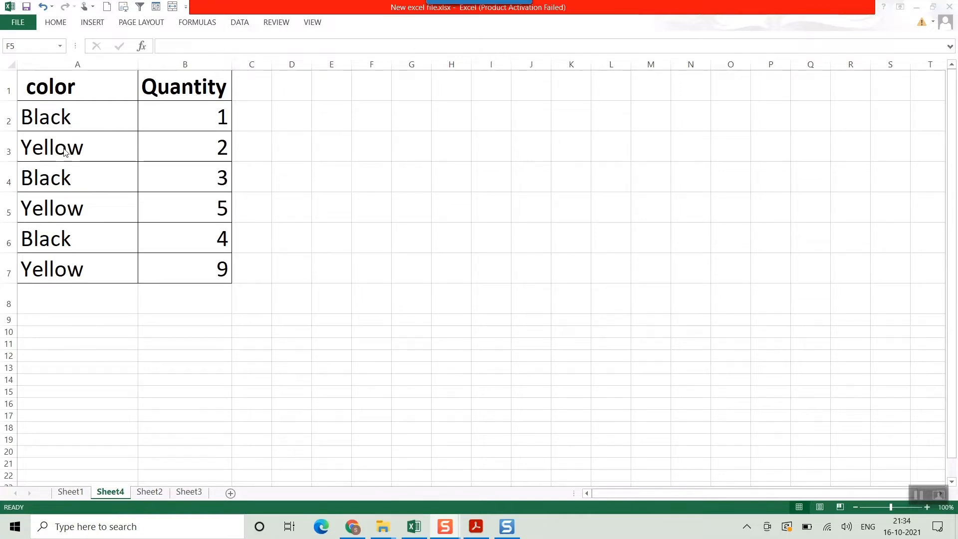
mouse_move(386, 70)
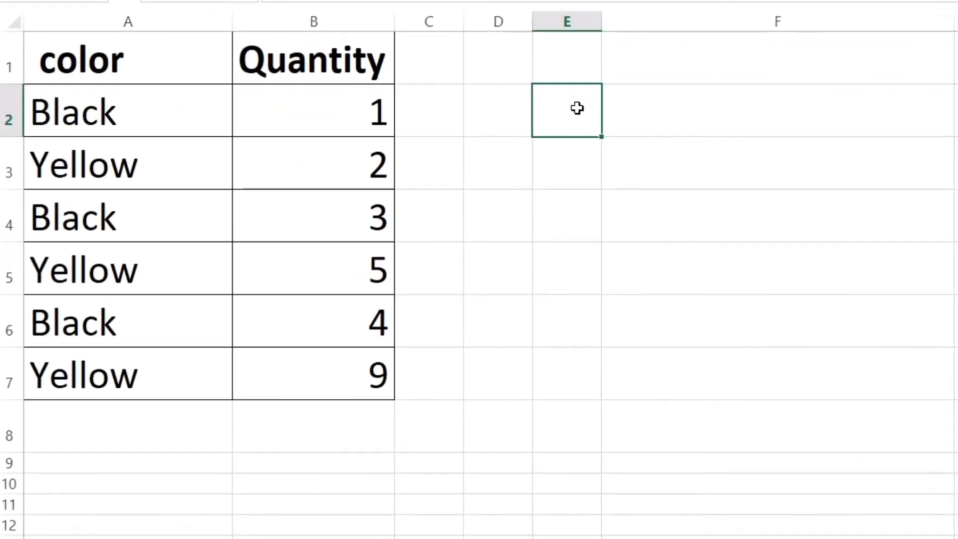
Step: Enter labels Black and Yellow in E2:E3 under a 'total quantity' heading in F1
type("Black")
left_click(566, 163)
type("Yell")
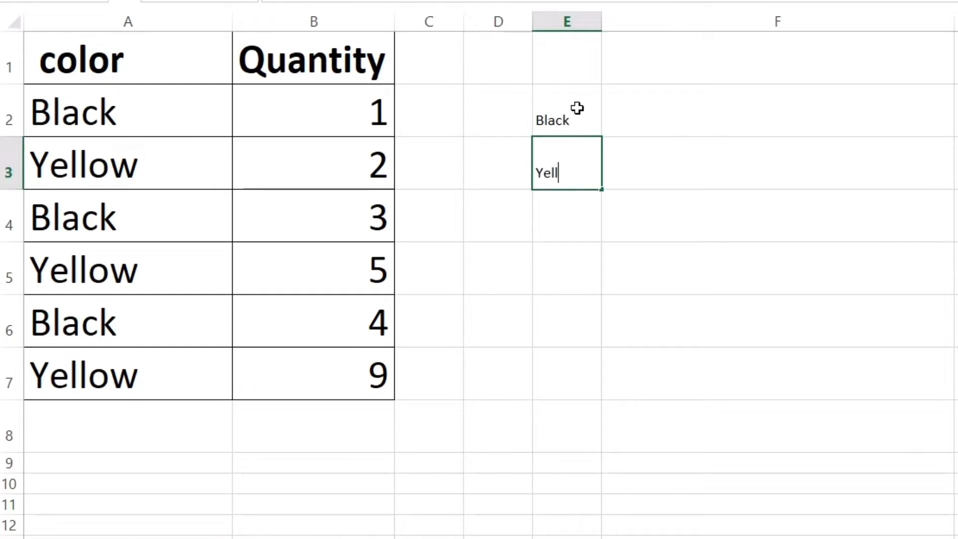
type("ow")
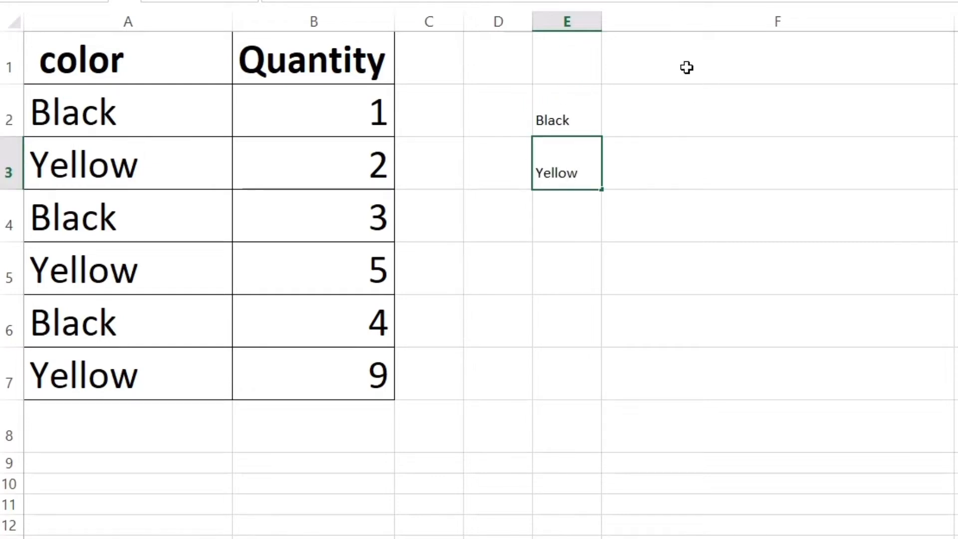
type("total q")
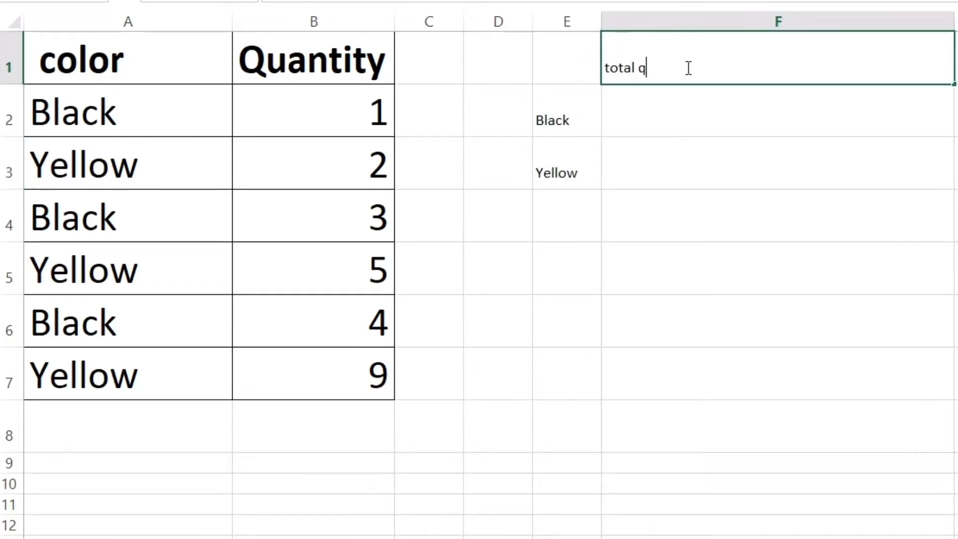
type("uantity")
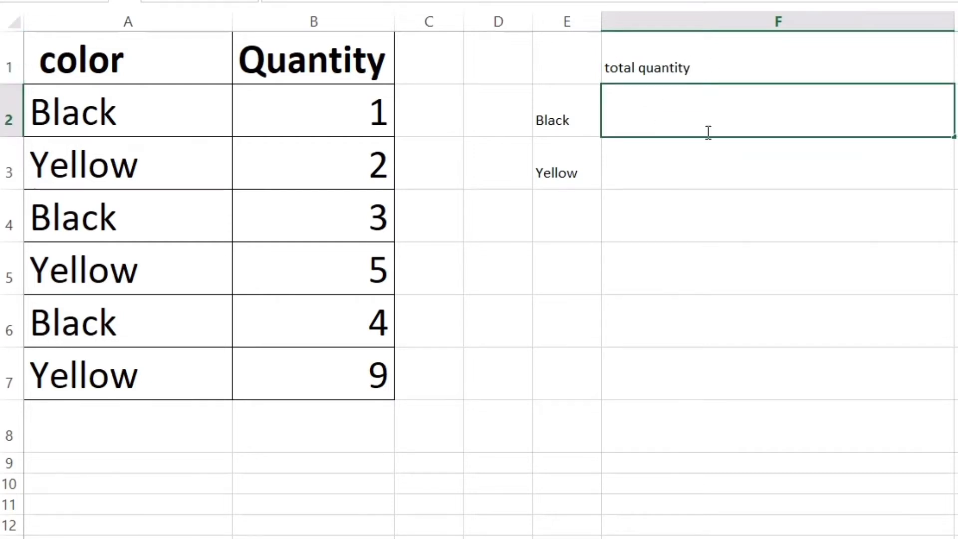
type("=")
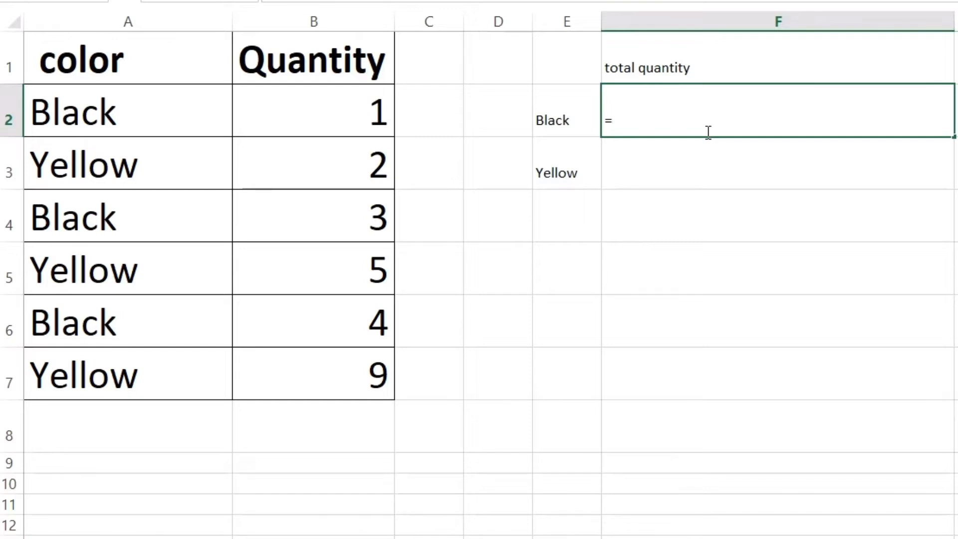
Step: Enter =SUMIF over colours A2:A7, criterion A2, quantities B2:B7 in F2, giving 8
type("sum")
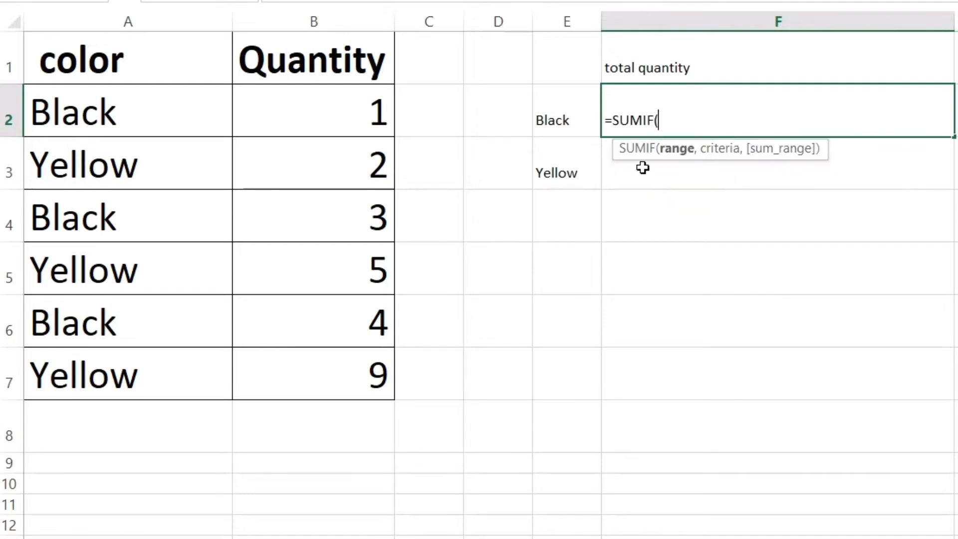
mouse_move(670, 154)
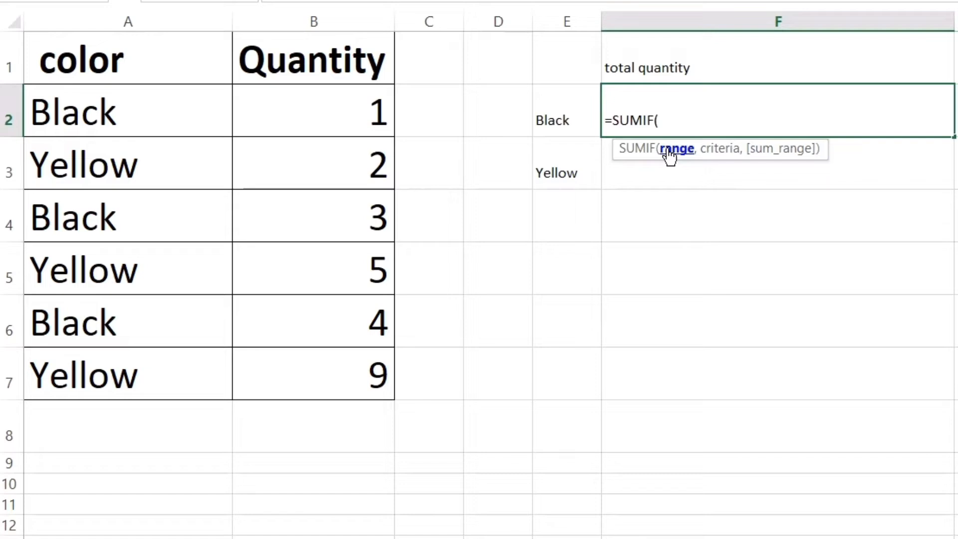
mouse_move(815, 150)
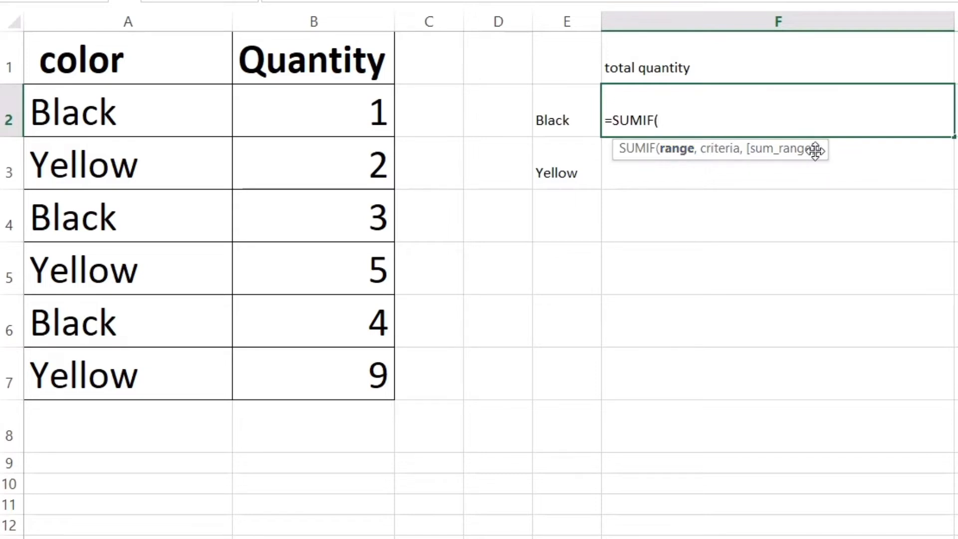
mouse_move(678, 155)
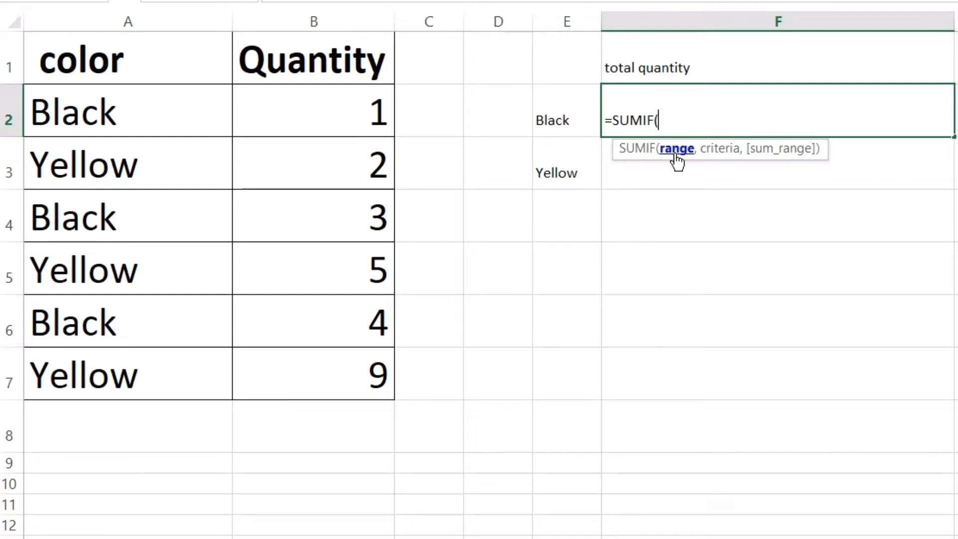
mouse_move(672, 161)
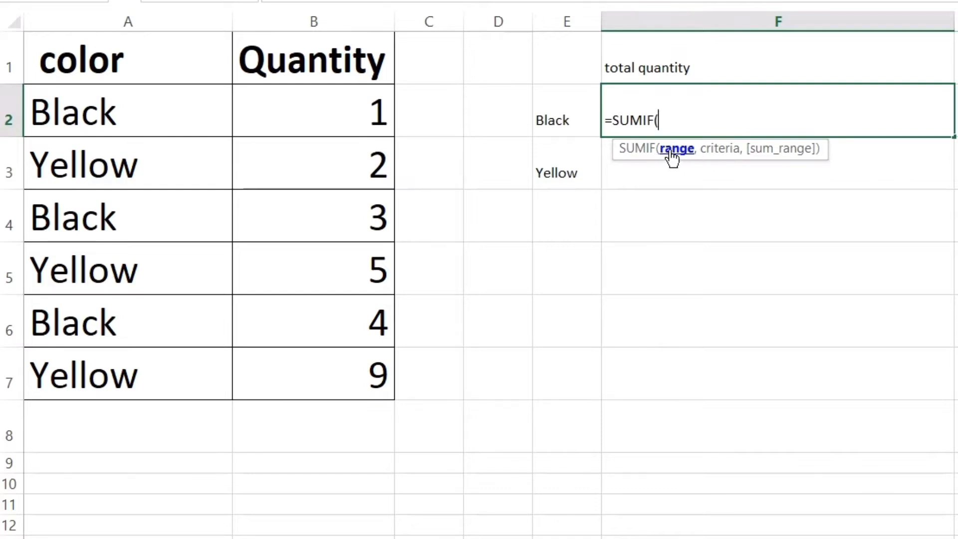
left_click(91, 111)
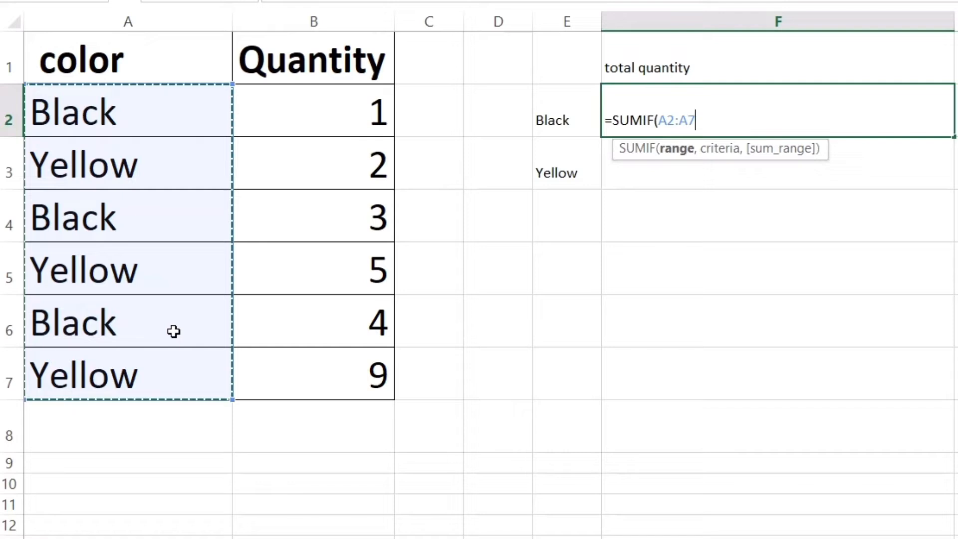
mouse_move(91, 113)
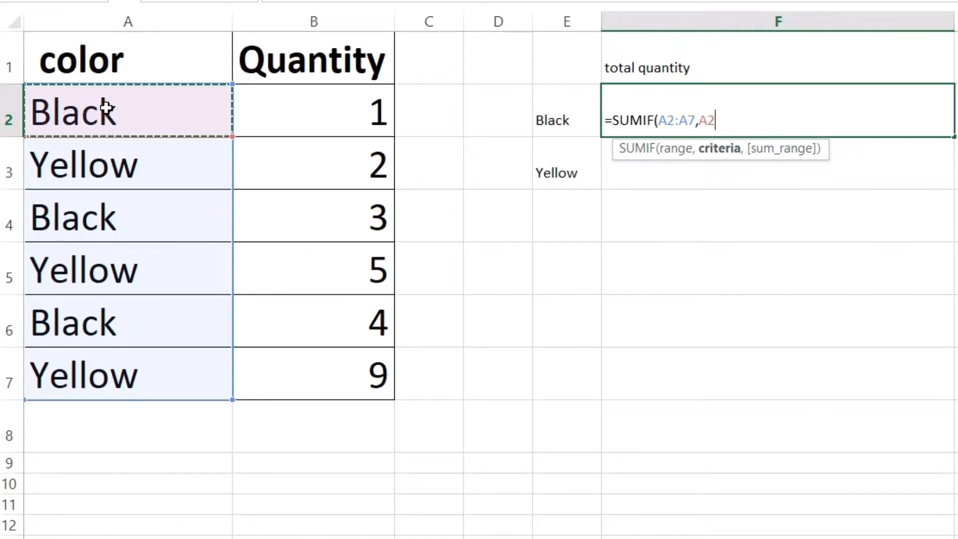
type(",")
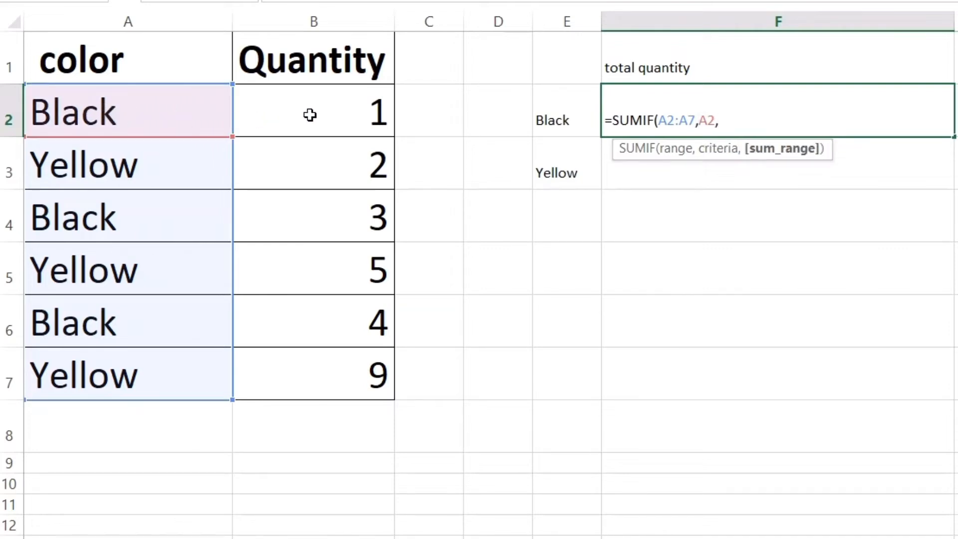
mouse_move(332, 201)
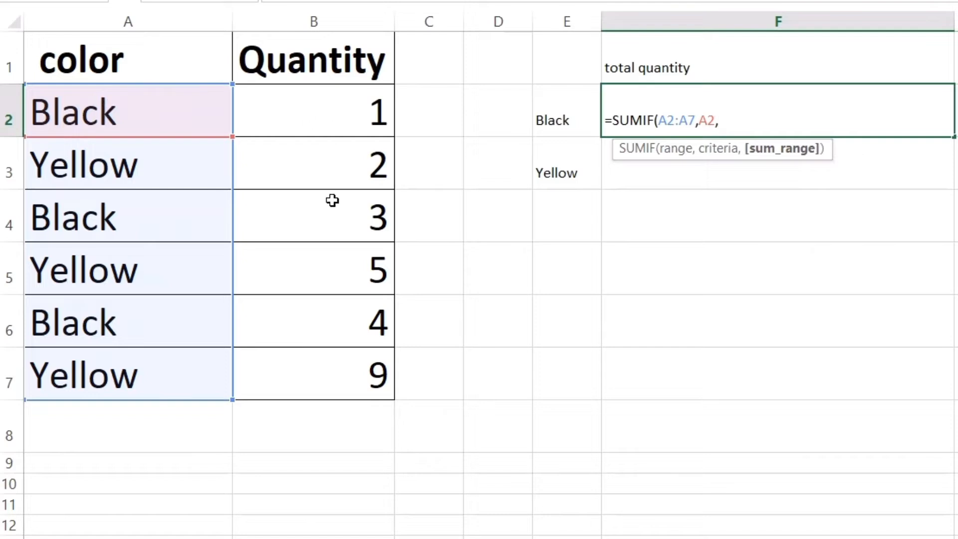
left_click_drag(314, 112, 314, 163)
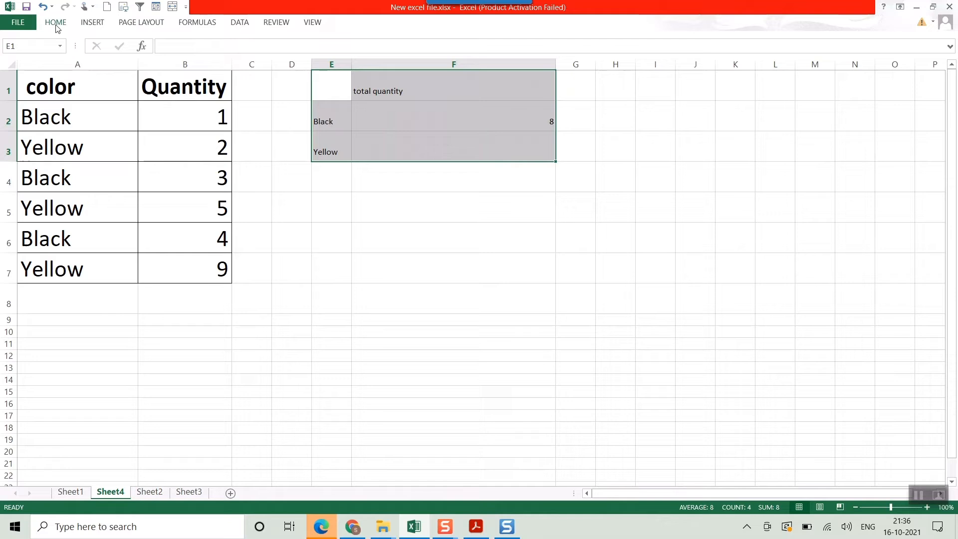
Step: Enlarge the font of the E1:F3 summary to match the table
left_click(55, 22)
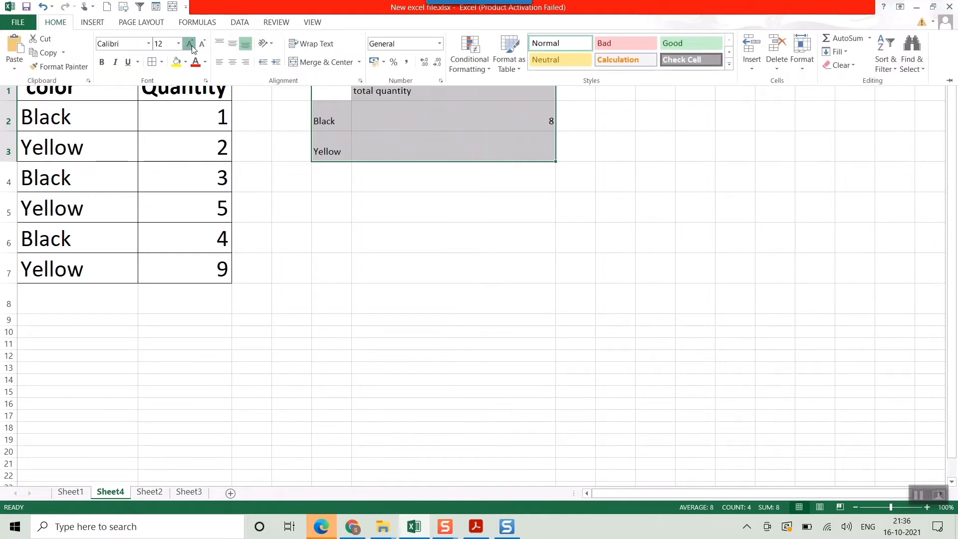
left_click(190, 43)
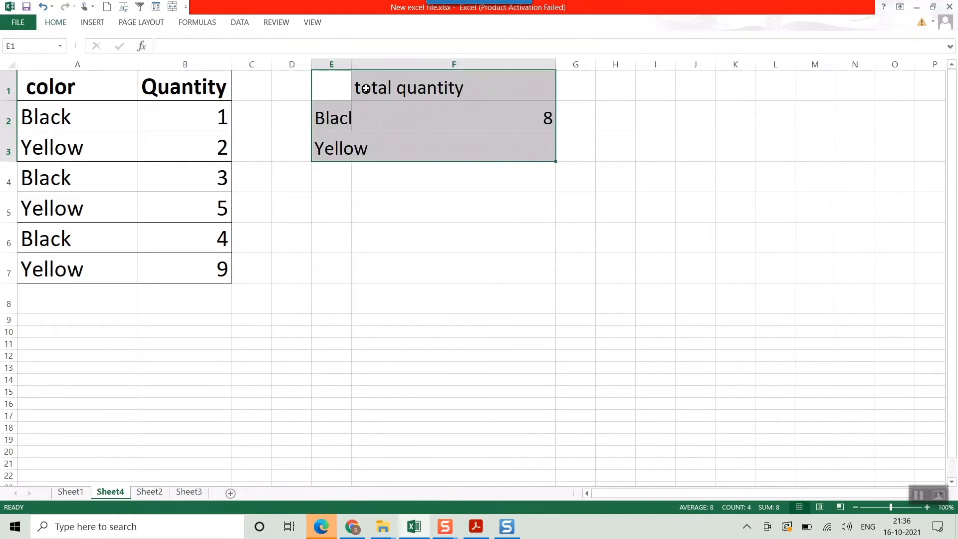
left_click(474, 268)
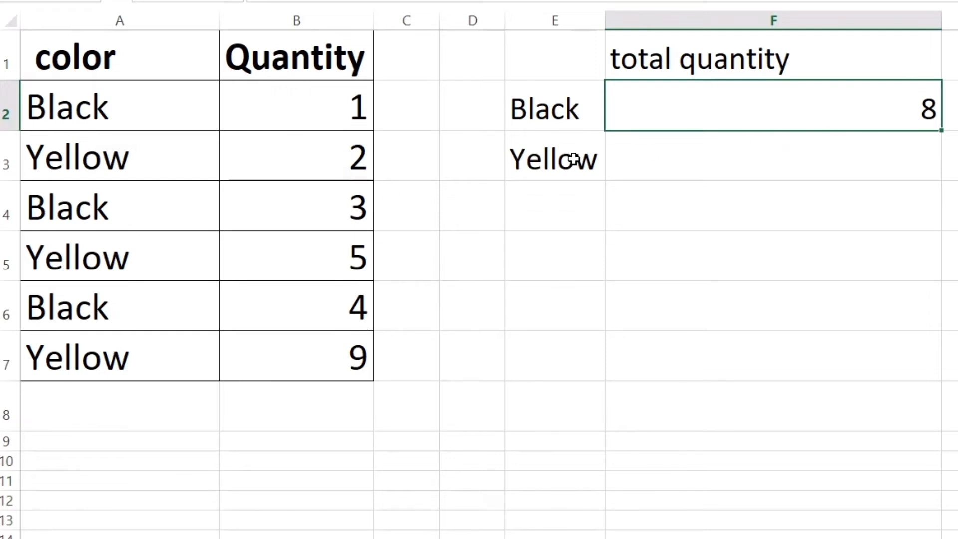
Step: Start a SUMIF formula in F3 using A1:A7 as the colour range
left_click(553, 157)
type("=")
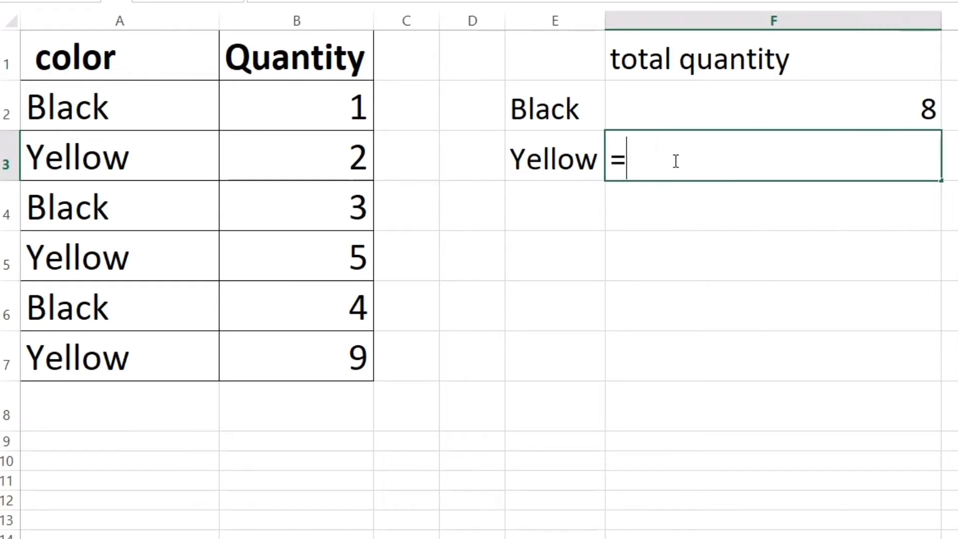
type("sumif")
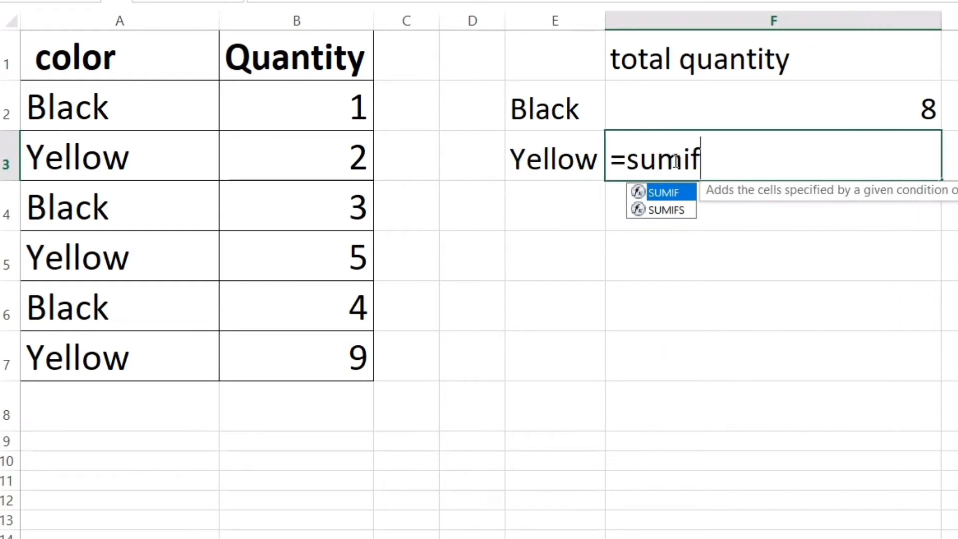
mouse_move(665, 196)
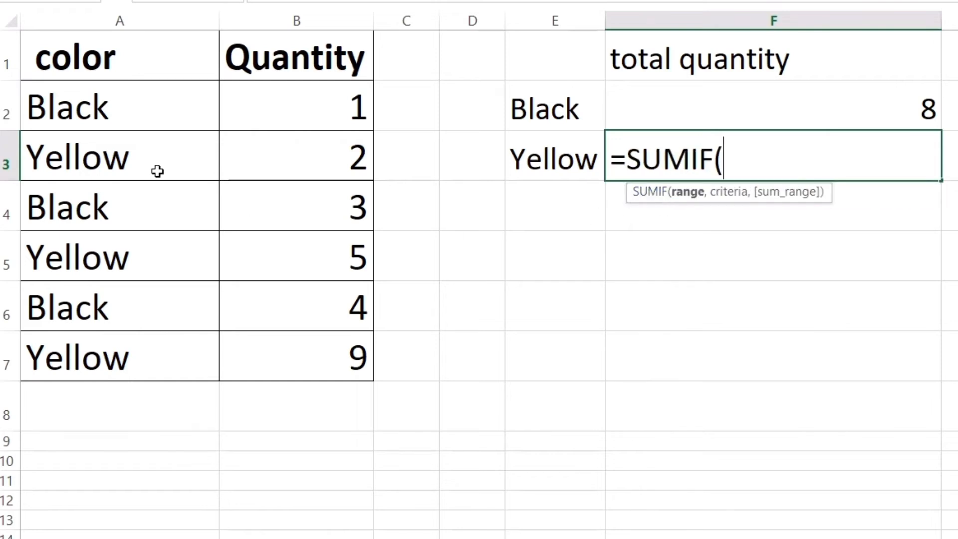
mouse_move(696, 204)
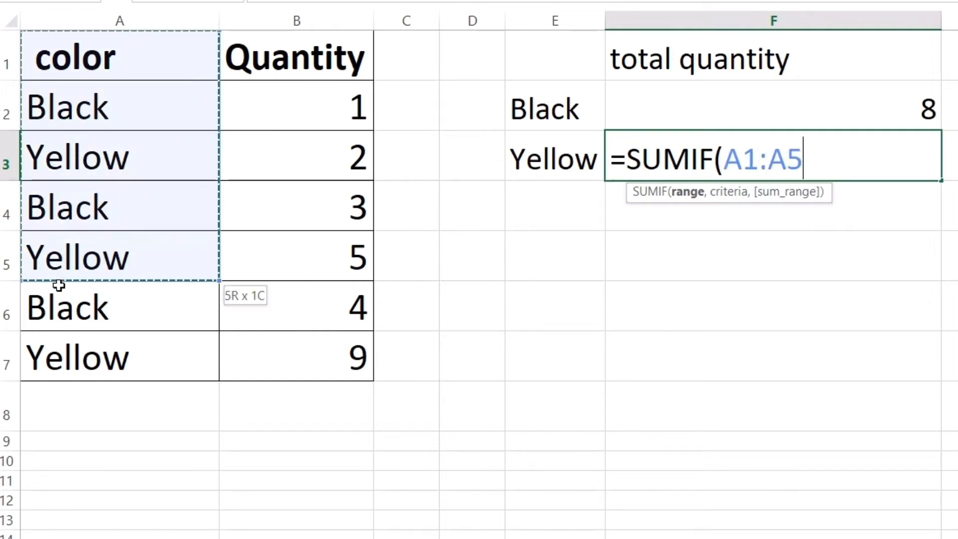
left_click_drag(119, 257, 120, 357)
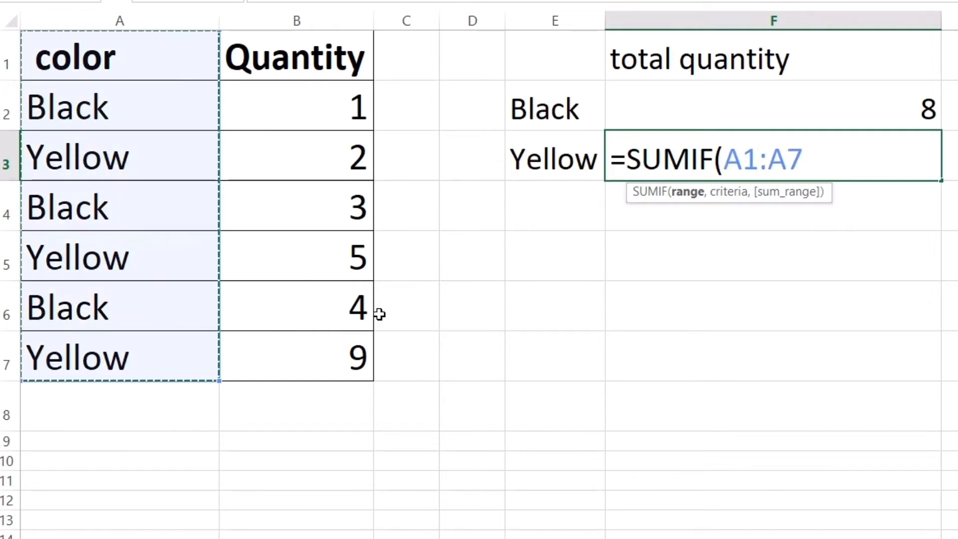
type(",")
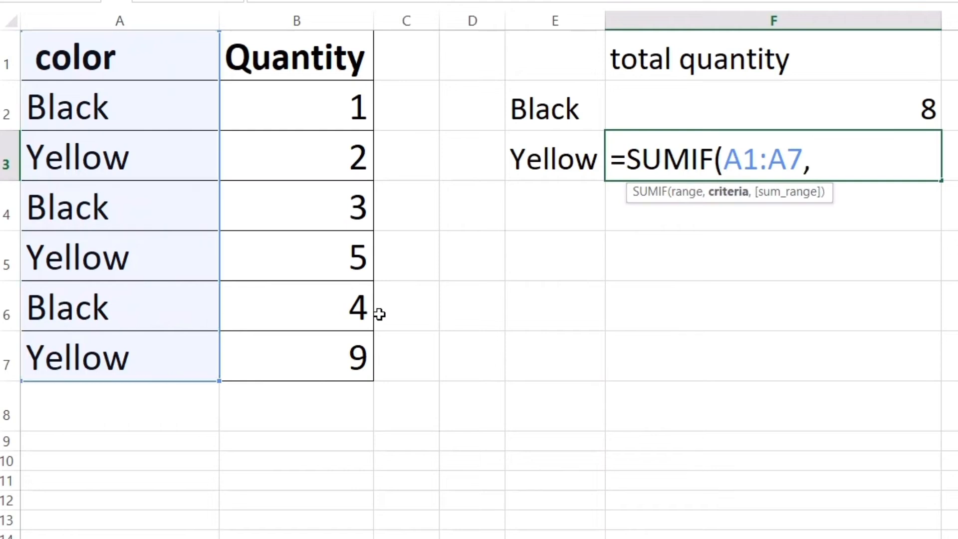
mouse_move(101, 157)
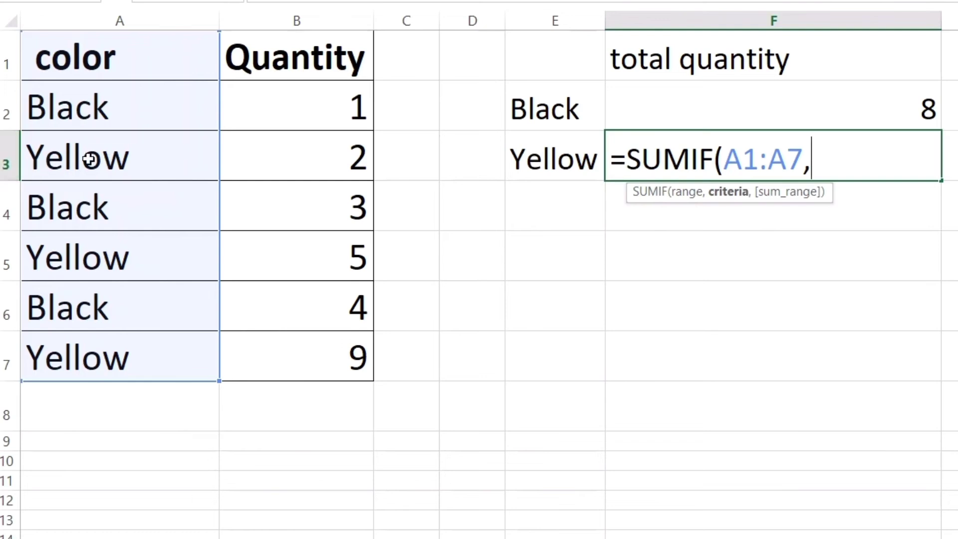
mouse_move(48, 161)
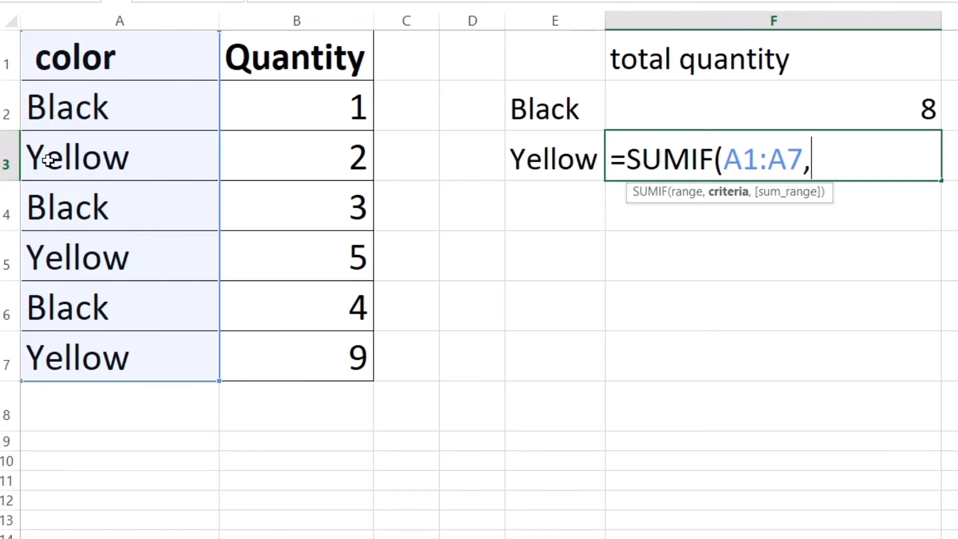
mouse_move(35, 364)
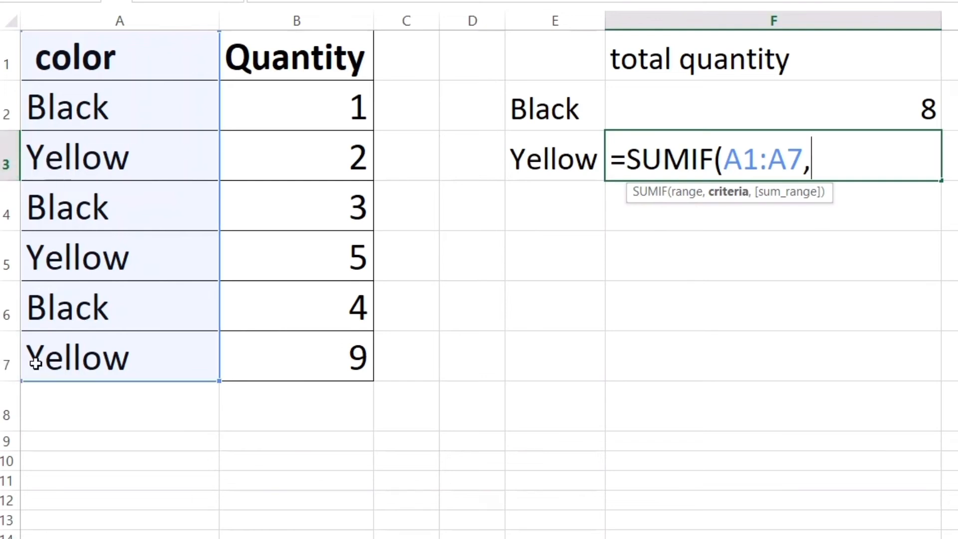
Step: Complete the formula with criterion A7 and quantities B2:B5, giving 7
left_click(77, 357)
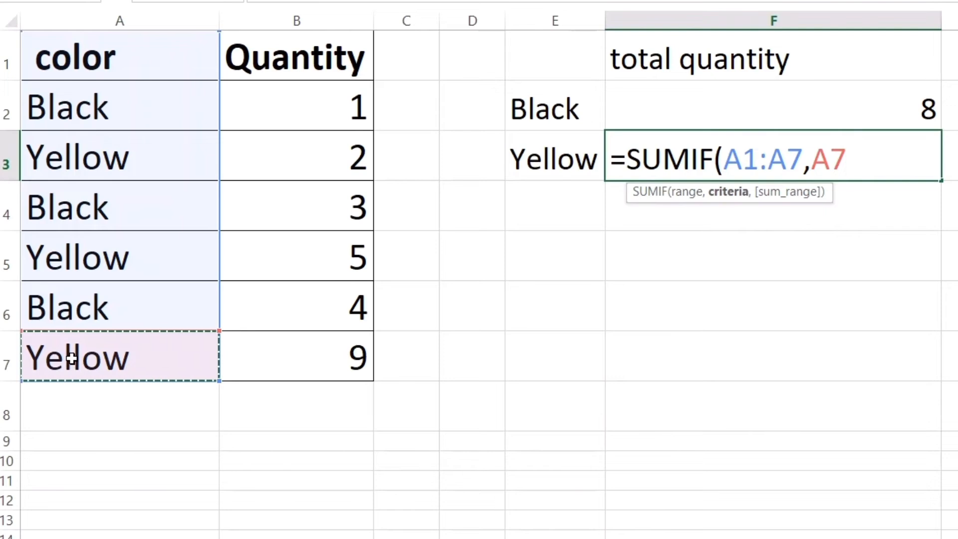
type(",")
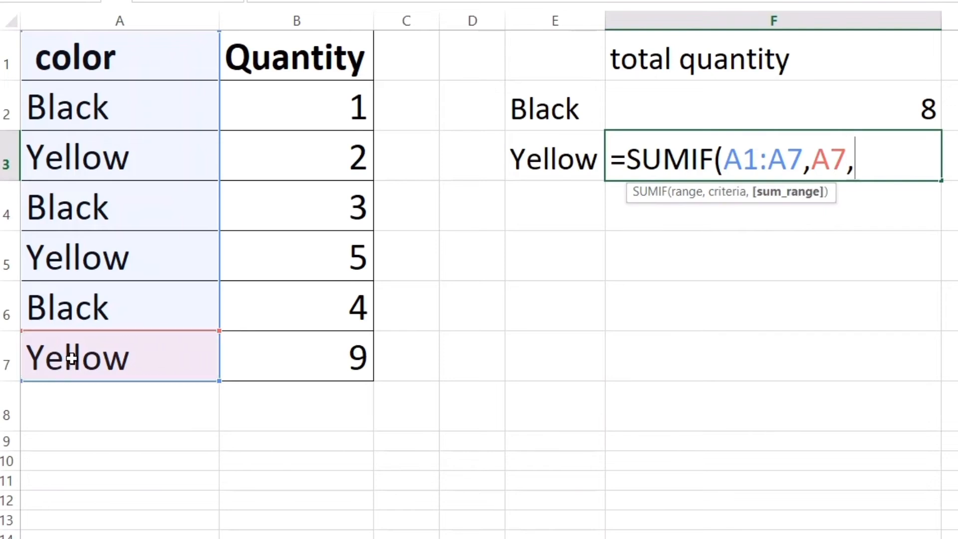
mouse_move(270, 104)
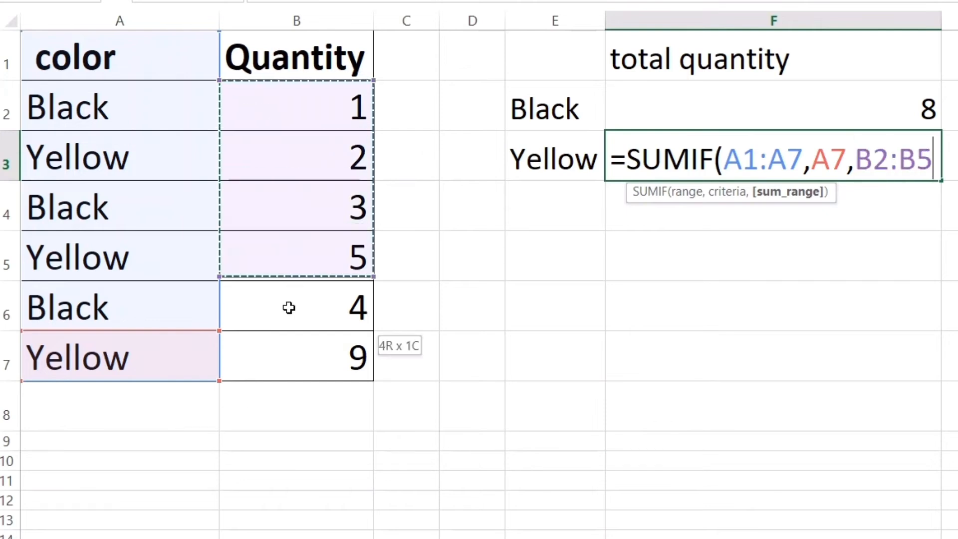
left_click_drag(296, 256, 296, 357)
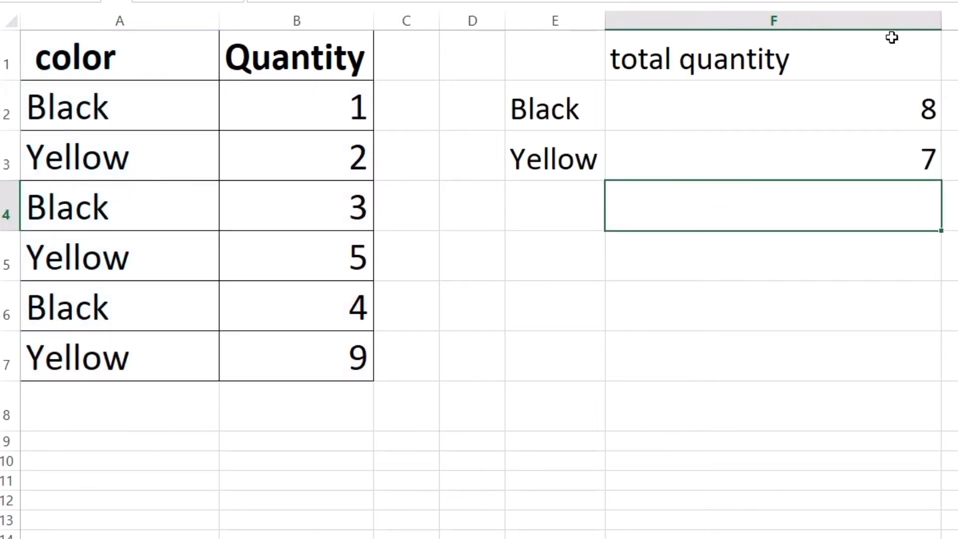
mouse_move(352, 160)
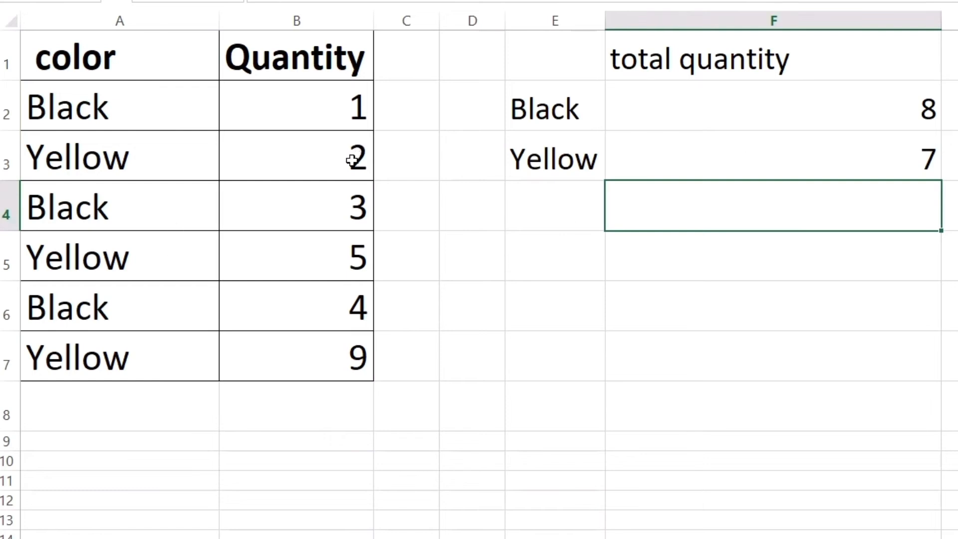
mouse_move(359, 267)
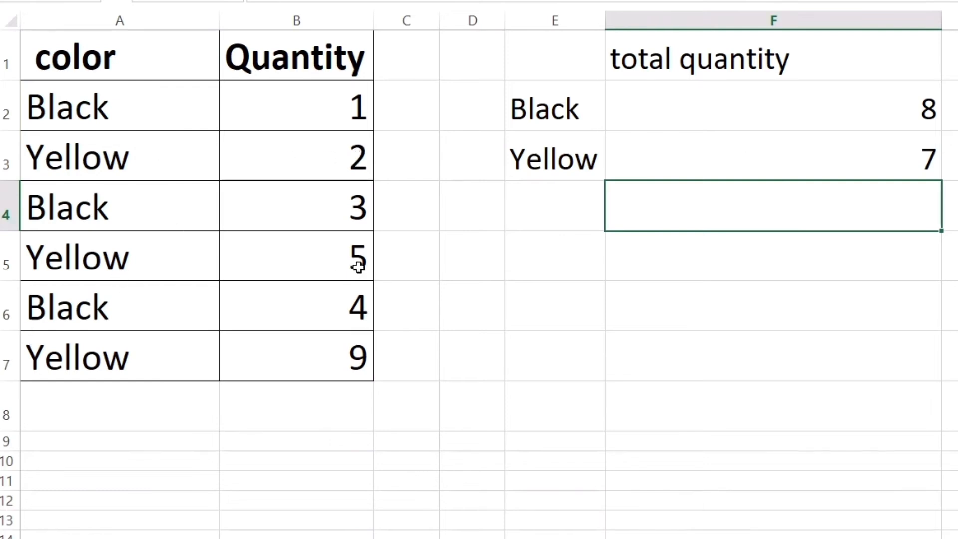
mouse_move(330, 369)
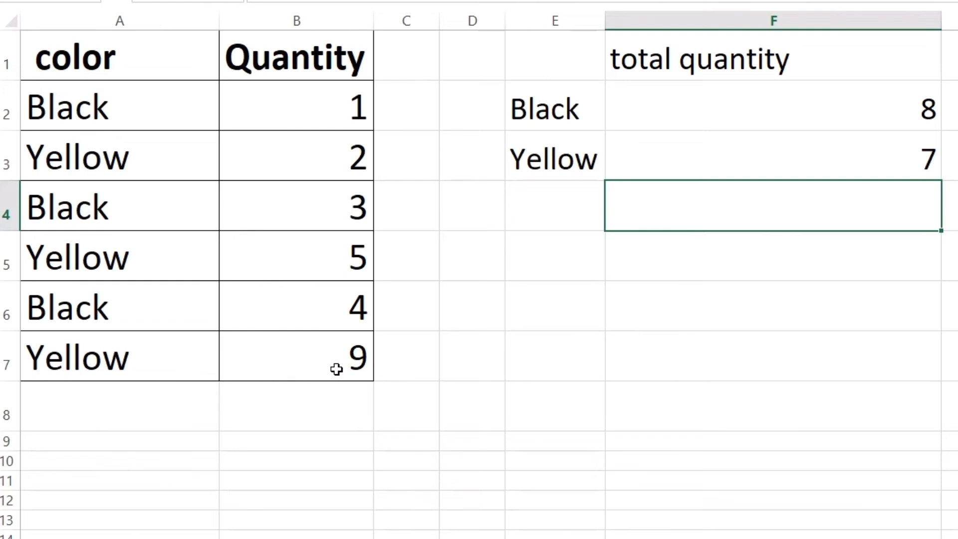
mouse_move(852, 160)
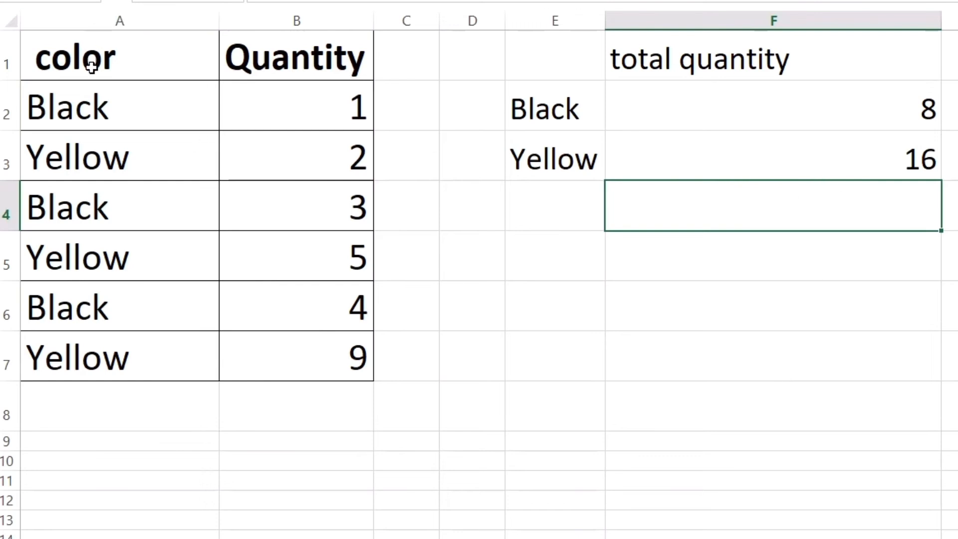
mouse_move(349, 67)
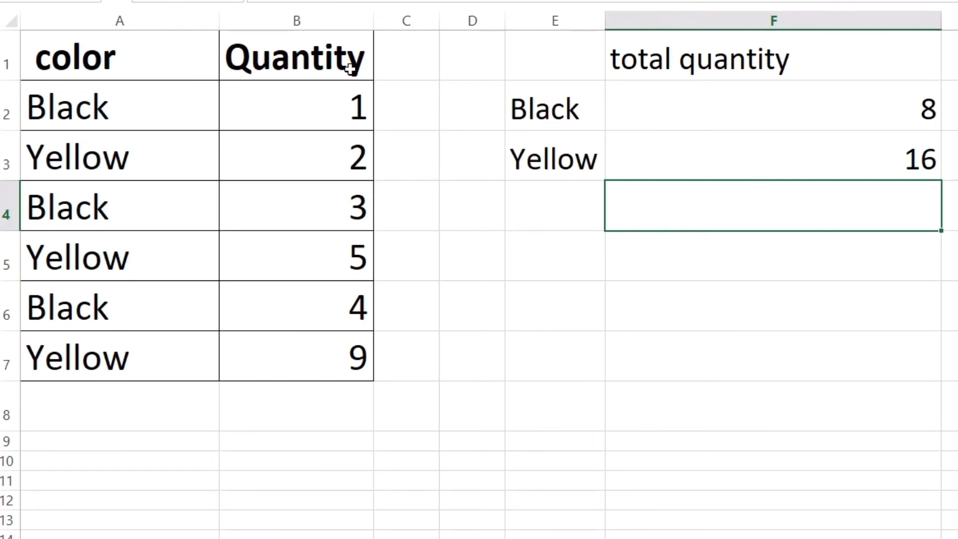
mouse_move(793, 193)
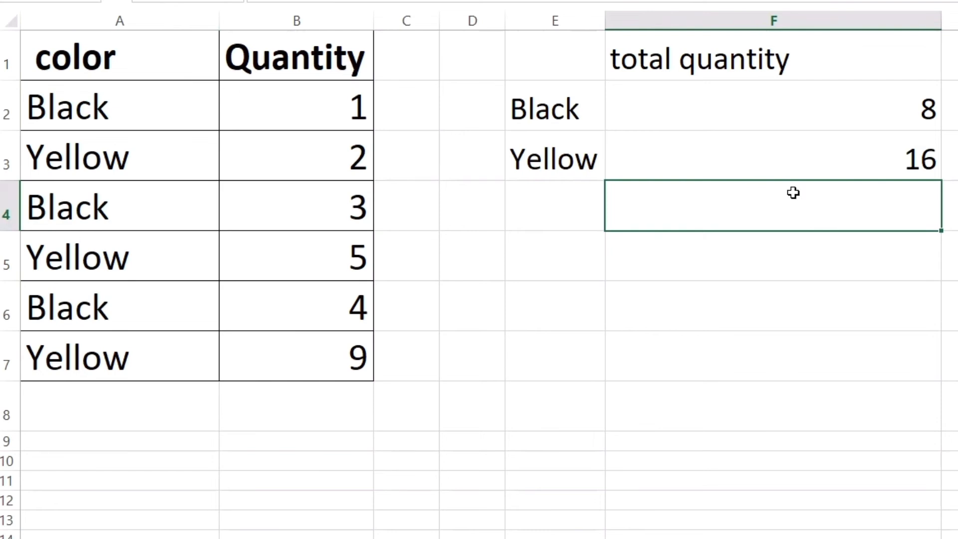
mouse_move(681, 143)
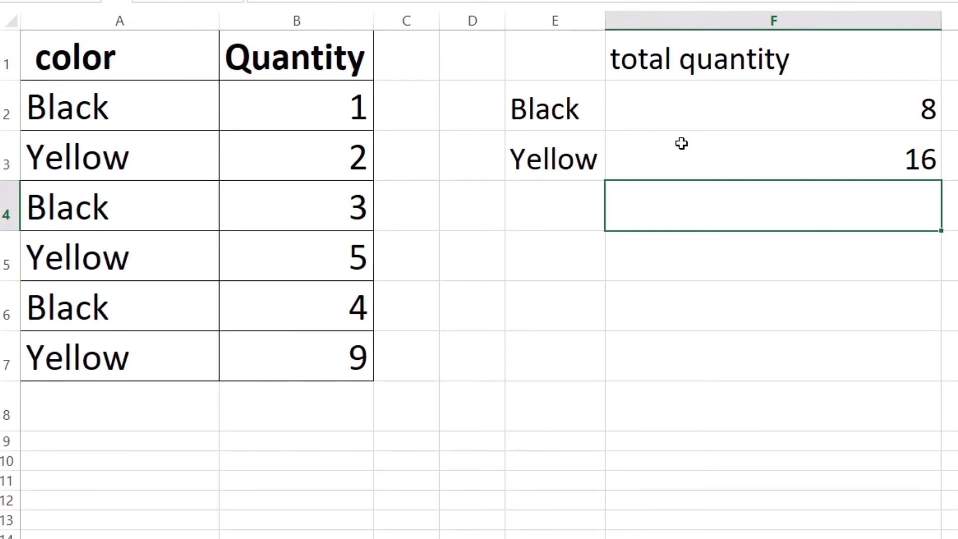